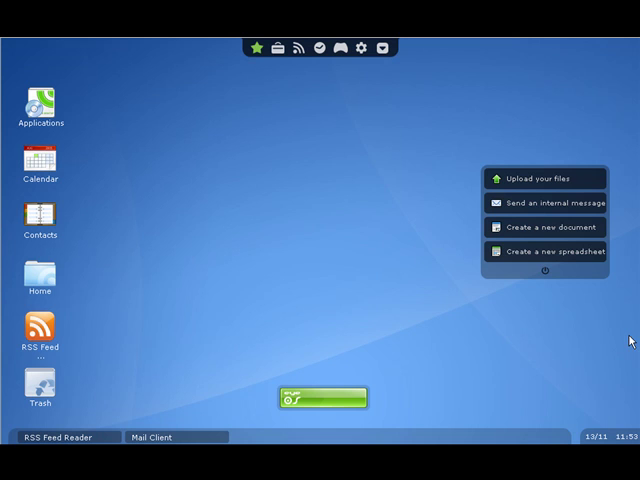
mouse_move(382, 252)
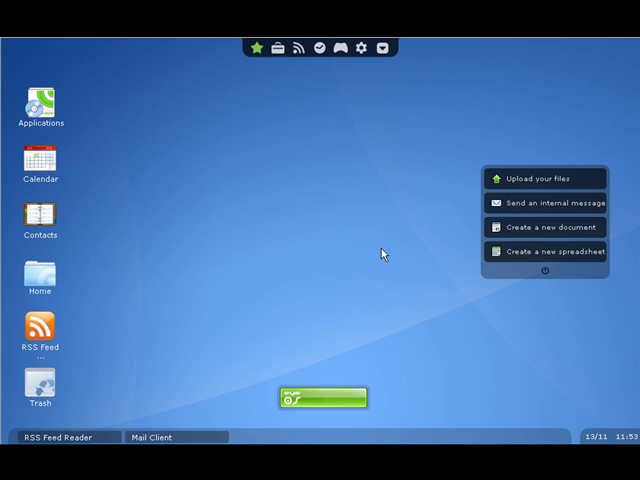
mouse_move(278, 48)
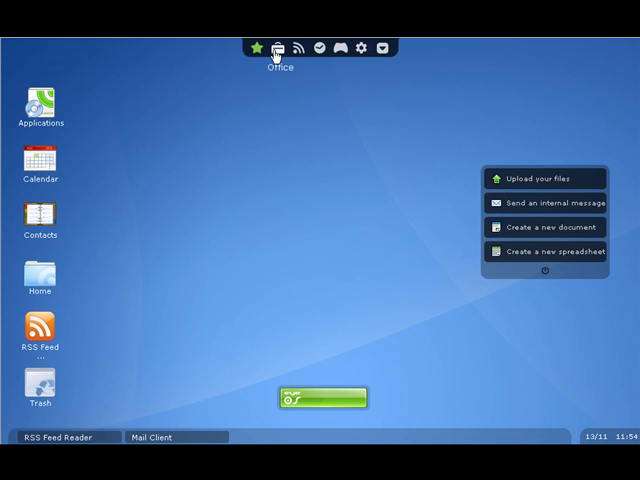
Launch the Word Processor from the Office dock menu to get a blank document.
left_click(280, 48)
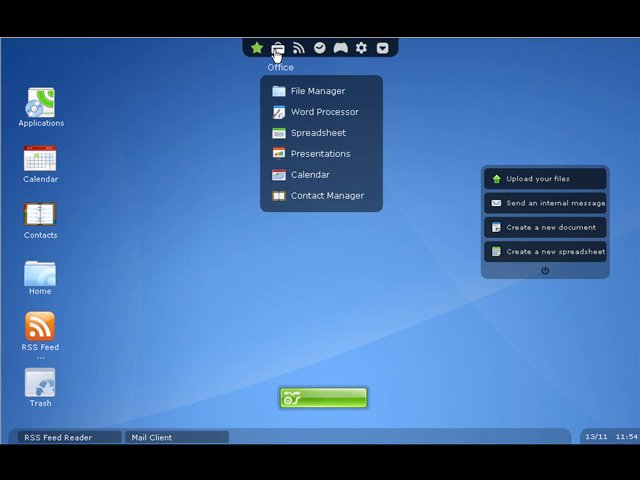
mouse_move(140, 192)
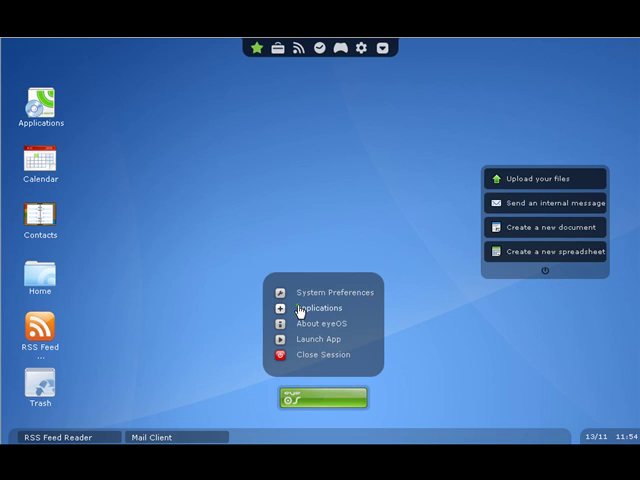
left_click(320, 308)
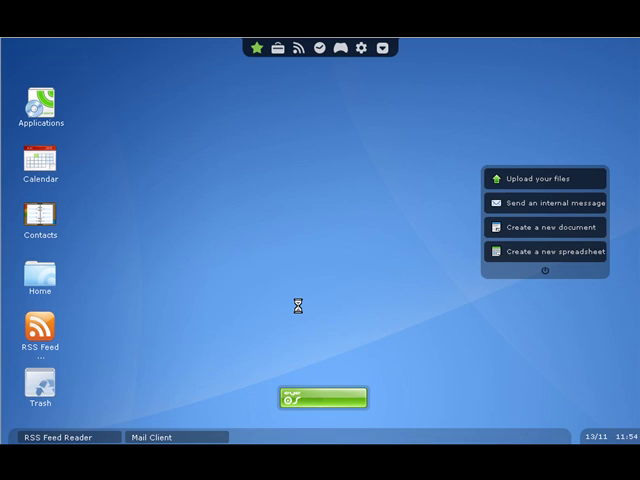
left_click(40, 104)
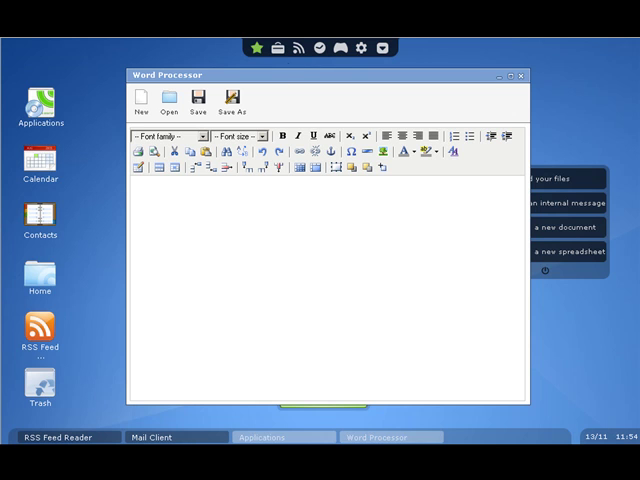
mouse_move(420, 216)
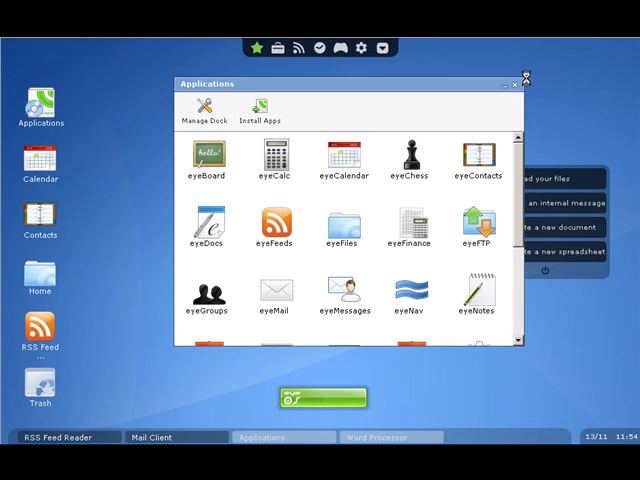
Scroll the Applications catalogue down to its last entries, eyeSheets and eyeShow.
scroll("down", 3)
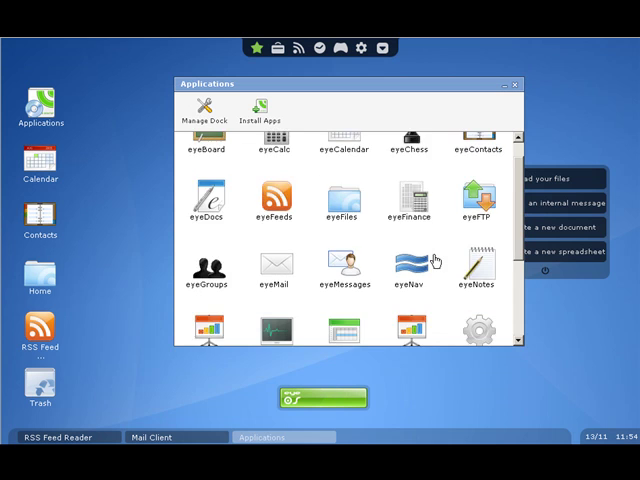
scroll("down", 3)
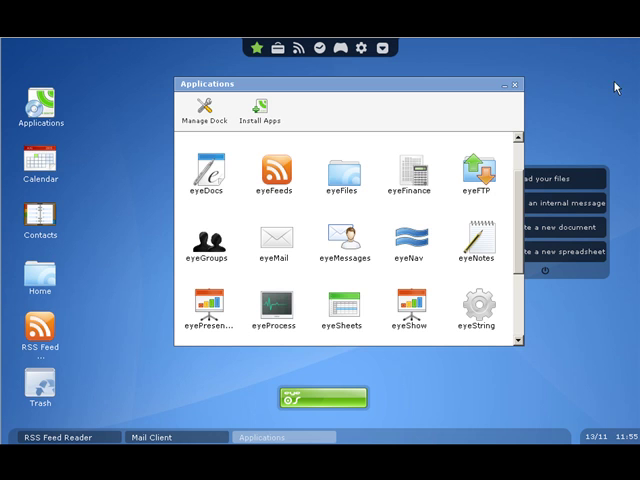
mouse_move(218, 304)
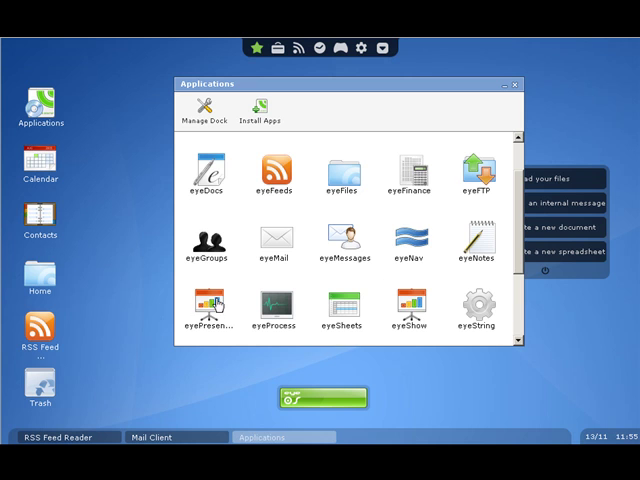
double_click(206, 304)
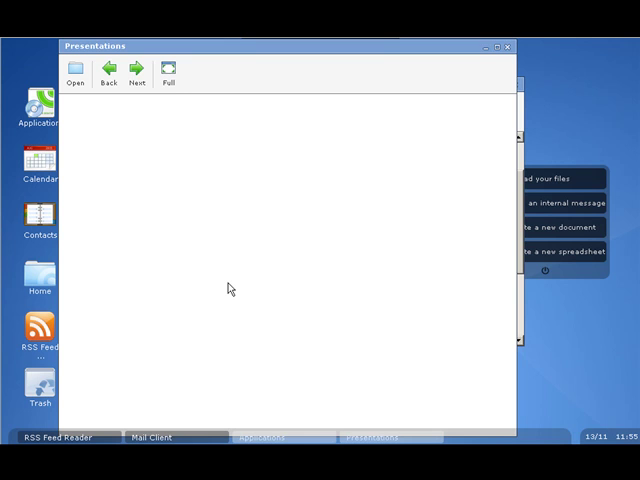
mouse_move(450, 122)
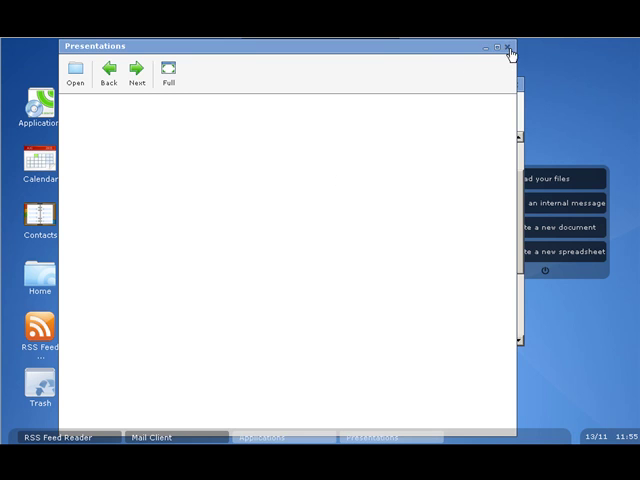
left_click(510, 46)
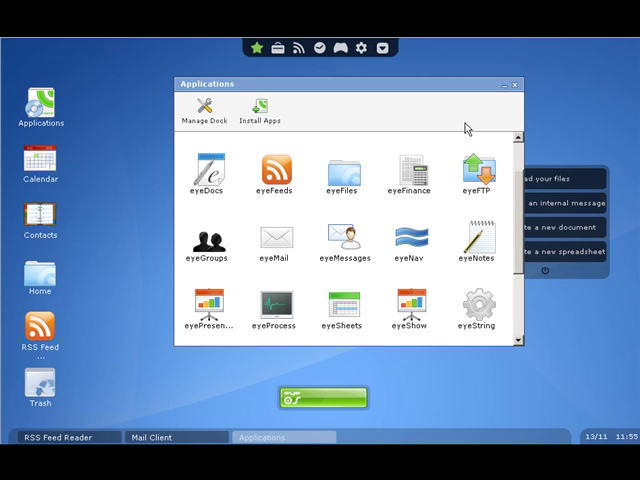
mouse_move(408, 272)
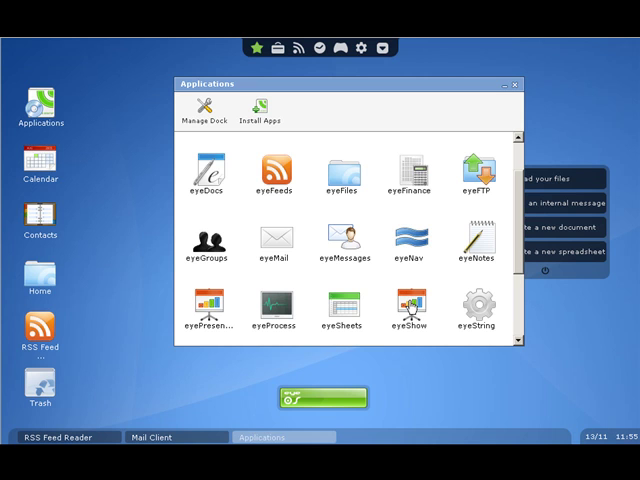
Launch eyeShow showing a New Slideshow with a title slide and a second slide.
double_click(410, 304)
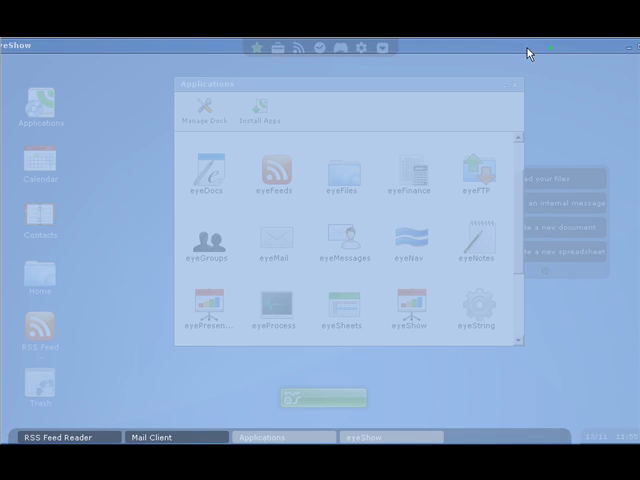
left_click(408, 310)
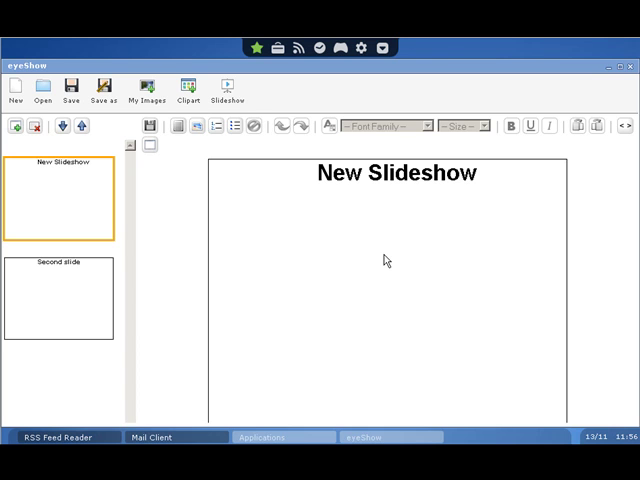
mouse_move(384, 284)
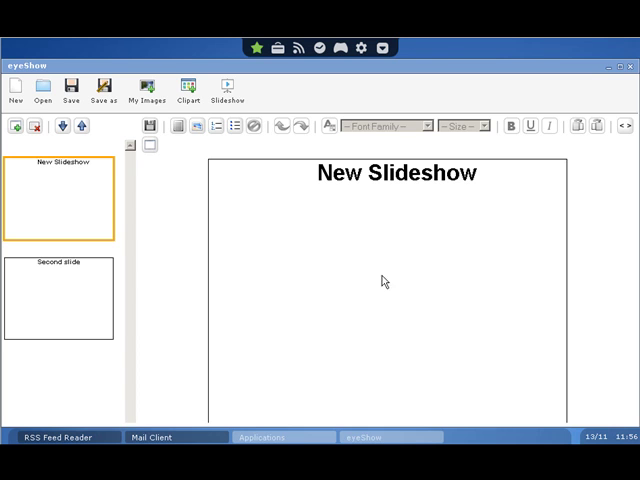
mouse_move(344, 318)
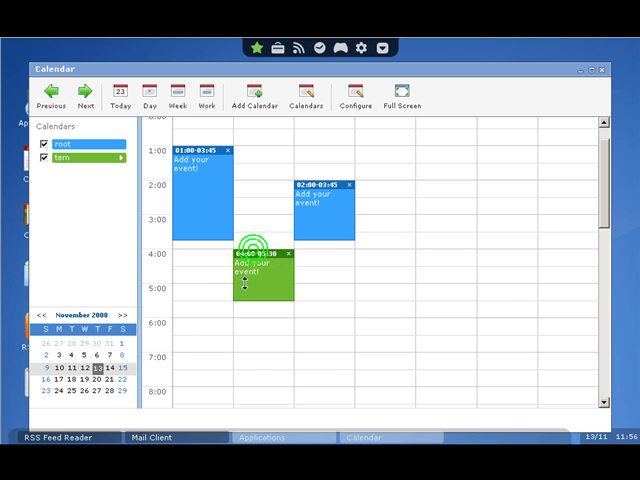
Cancel the 'Text for this event' prompt on the green calendar event, leaving it unchanged.
left_click(244, 270)
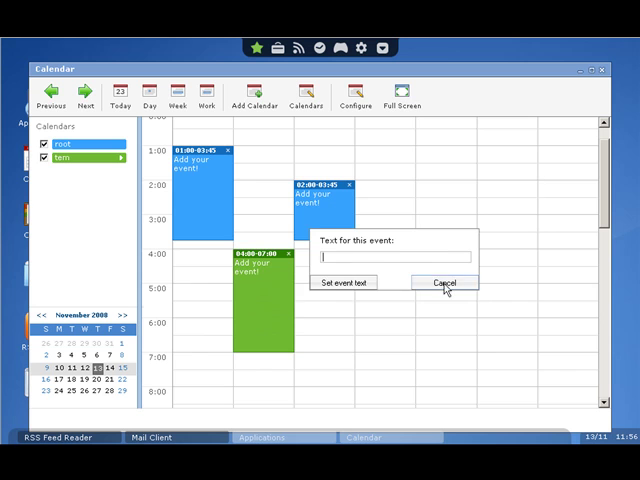
left_click(444, 282)
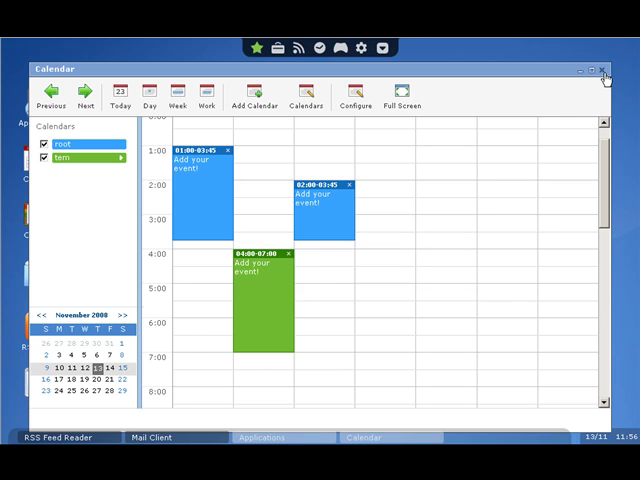
mouse_move(470, 144)
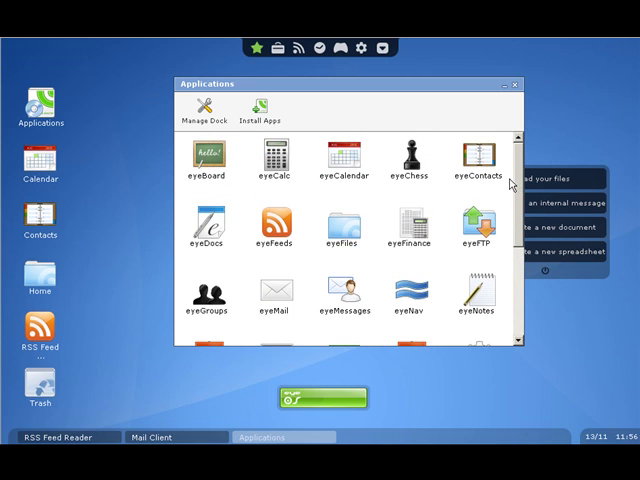
mouse_move(484, 162)
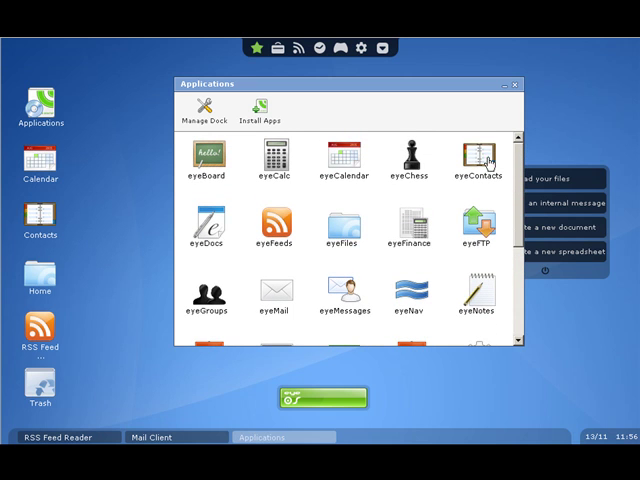
double_click(476, 160)
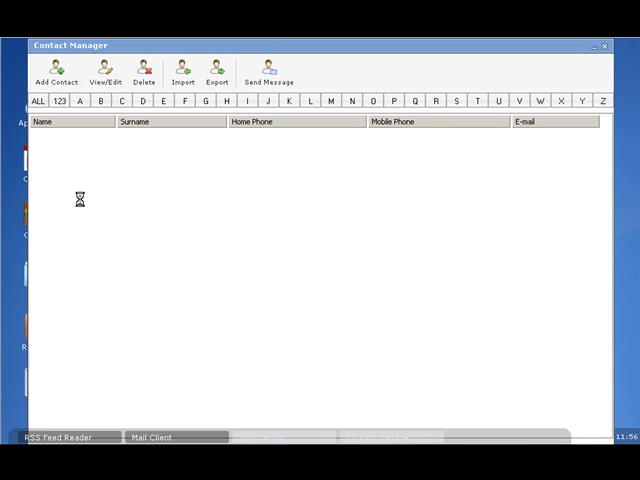
left_click(56, 70)
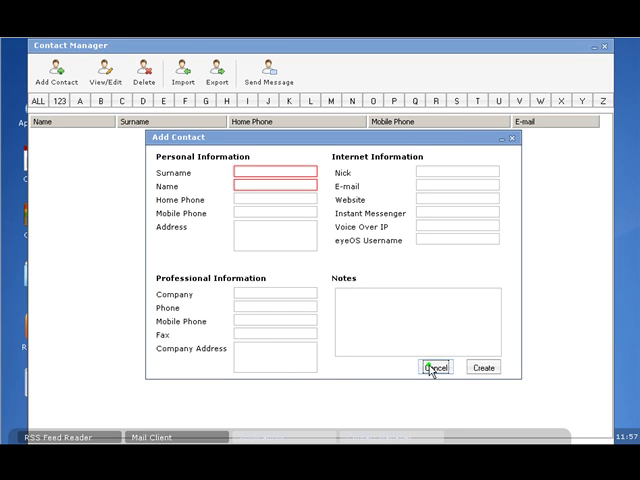
left_click(436, 366)
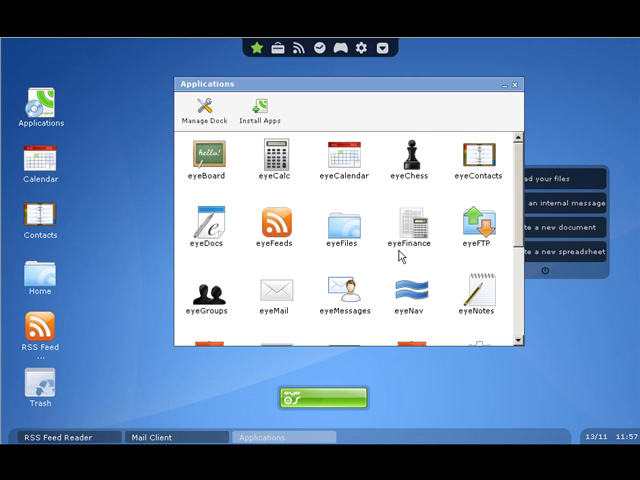
mouse_move(284, 170)
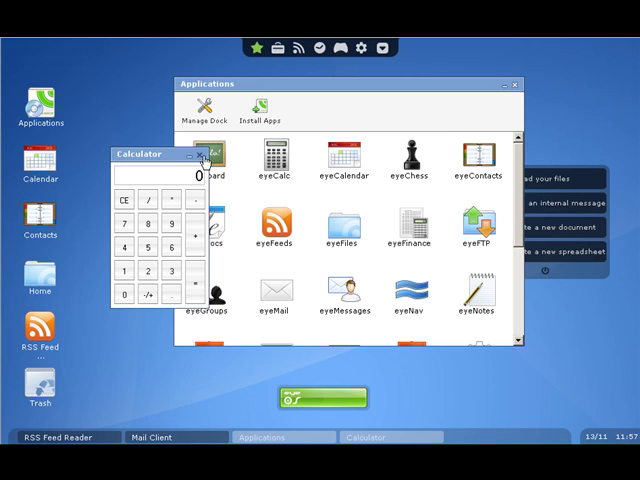
Close the Calculator and launch eyeFinance from the Applications window.
left_click(200, 156)
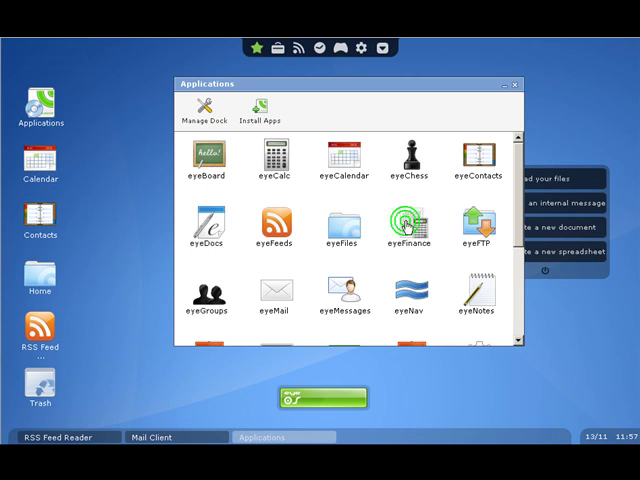
double_click(408, 216)
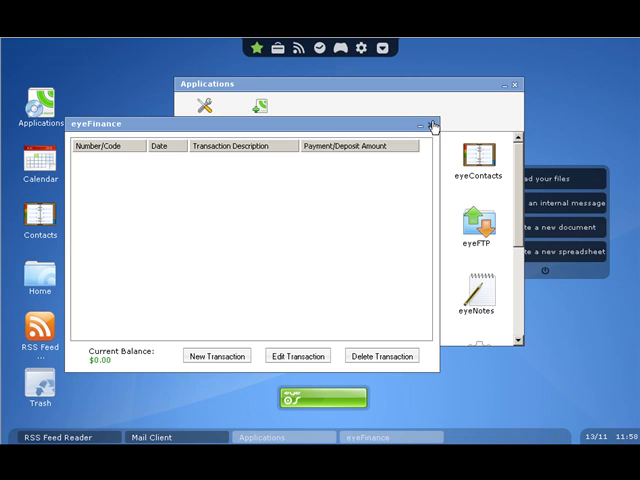
View the empty eyeFinance ledger with its $0.00 current balance.
left_click(432, 124)
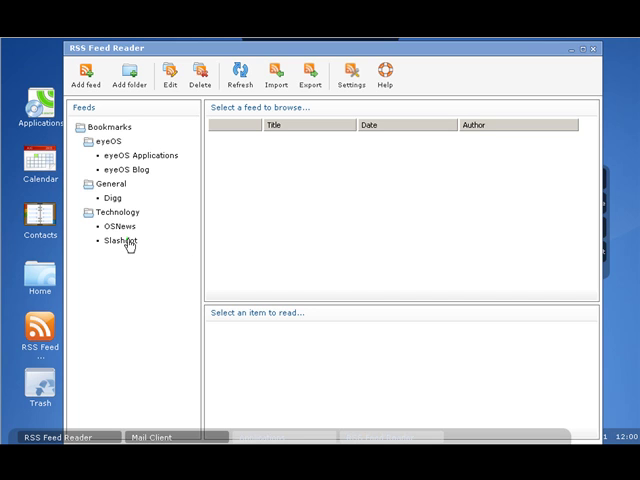
Load the Slashdot feed under Technology, then close the Applications window.
left_click(116, 240)
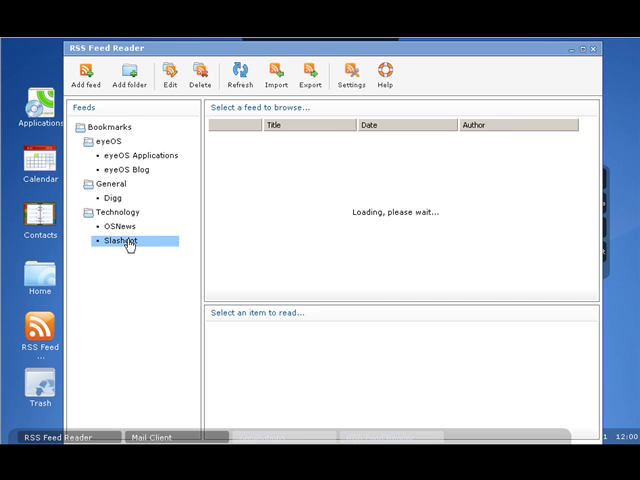
left_click(118, 240)
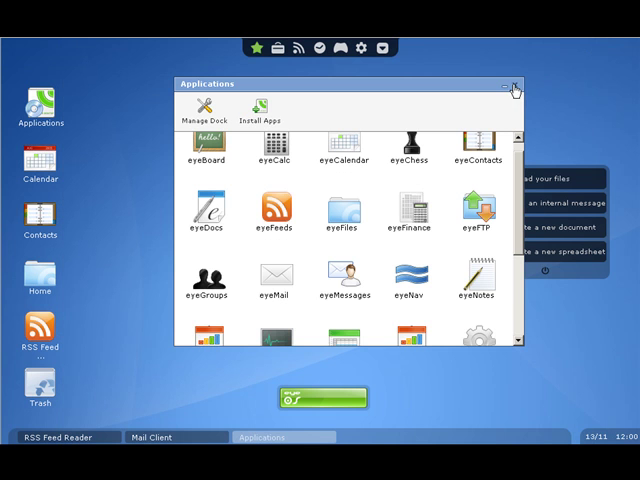
left_click(516, 84)
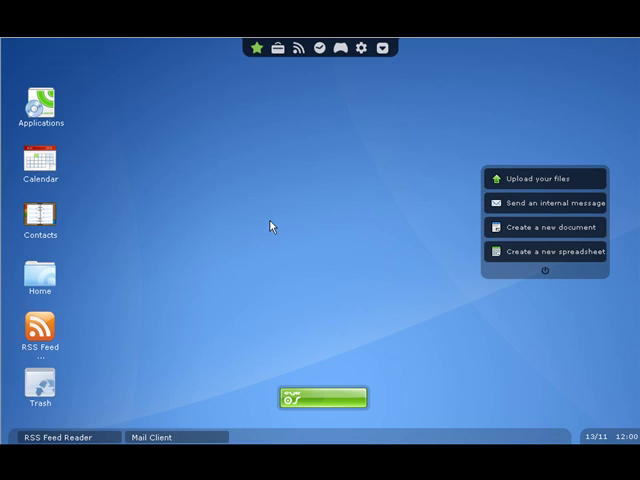